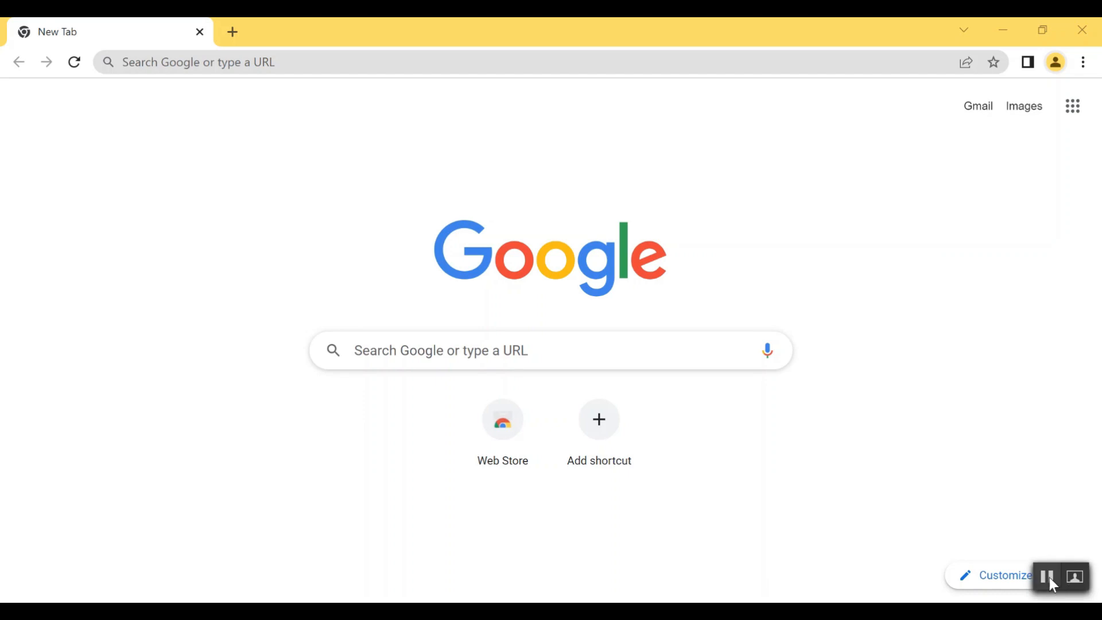
mouse_move(922, 309)
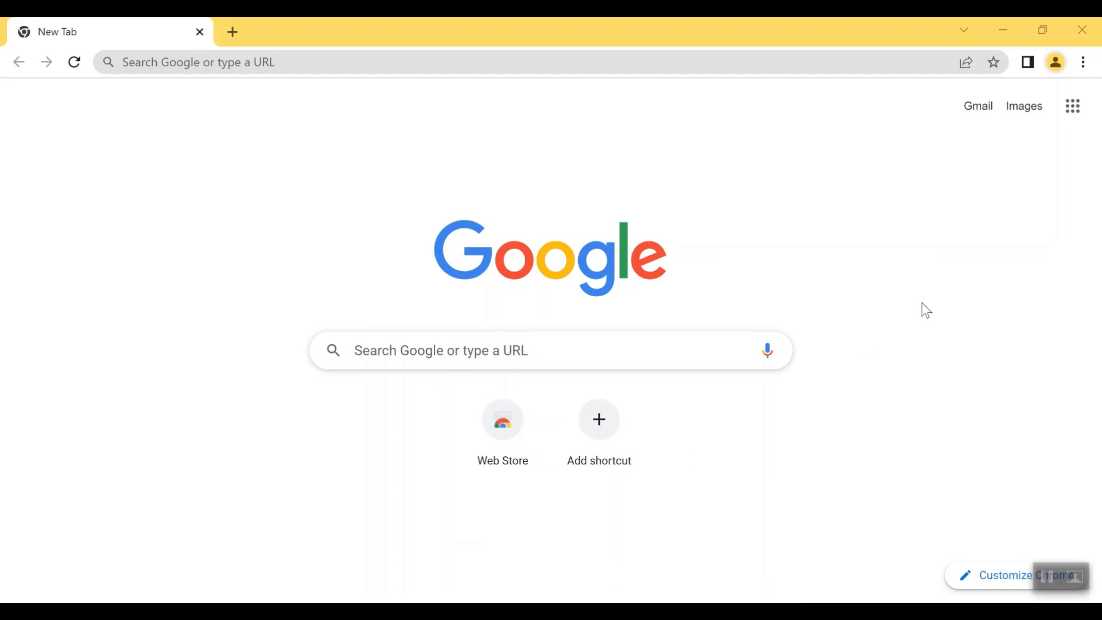
- Search Google for 'caddeskindia' in Chrome
click(229, 62)
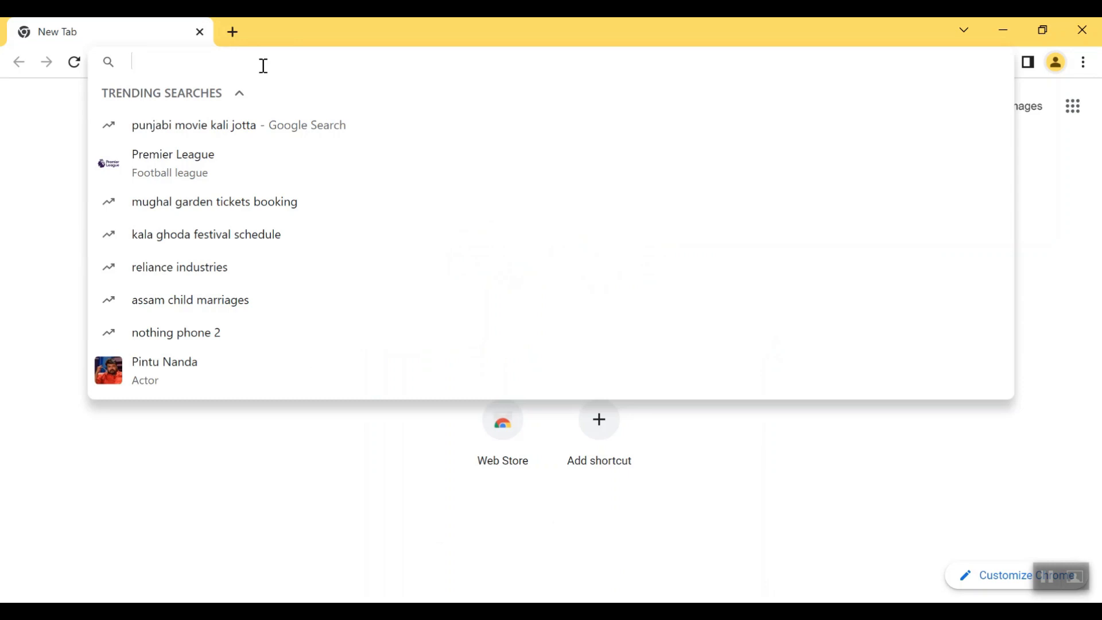
text(caddesk)
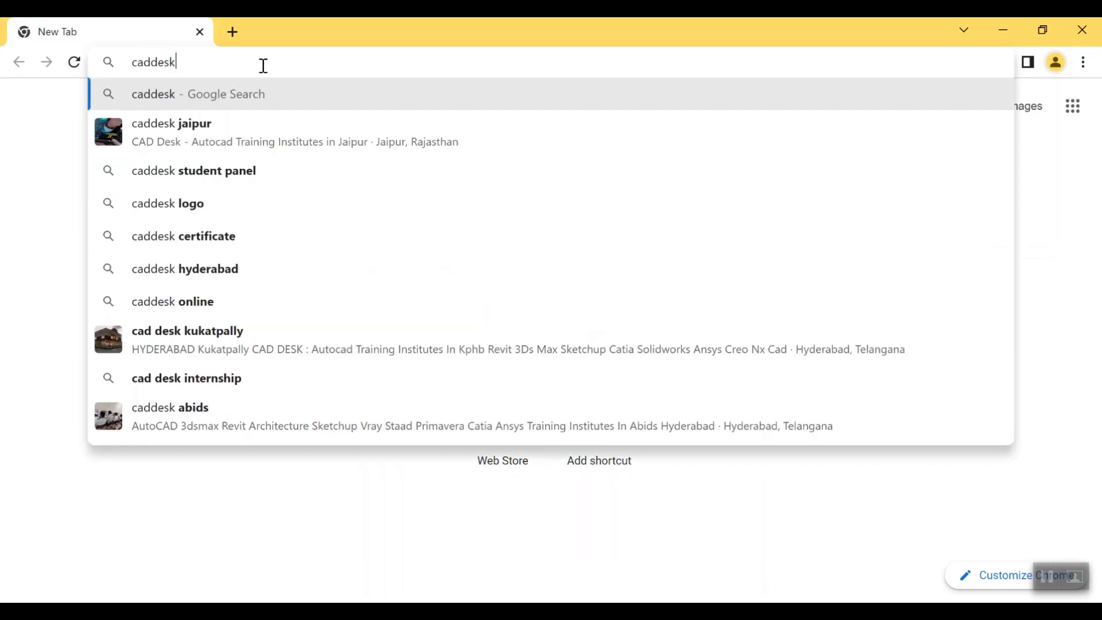
text(india)
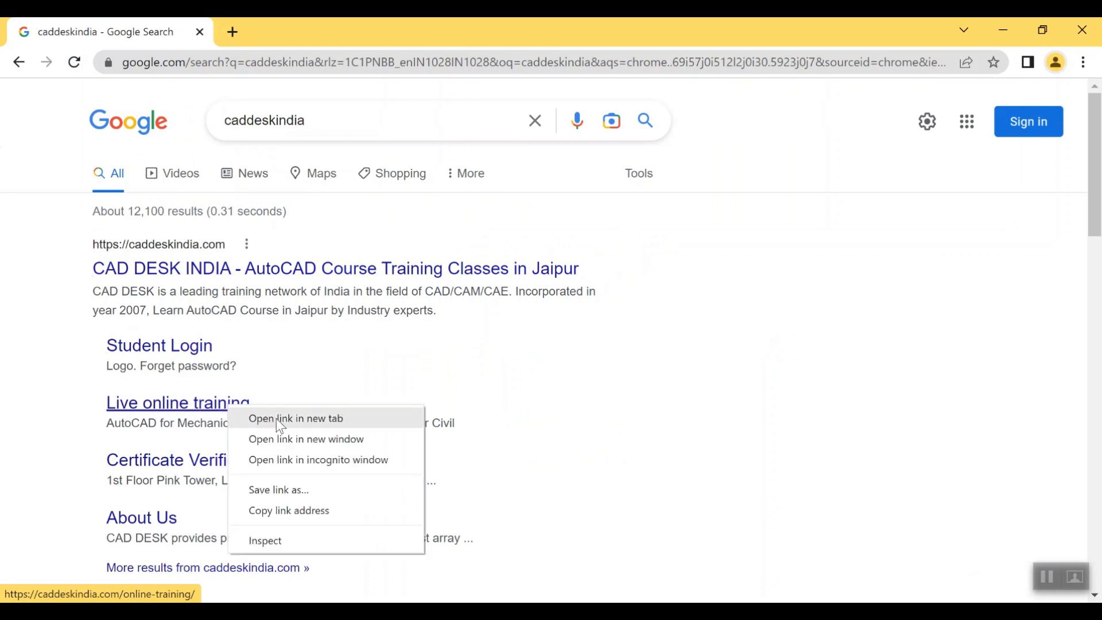
- Open the Live online training link in a new tab and go to the student login page
click(296, 418)
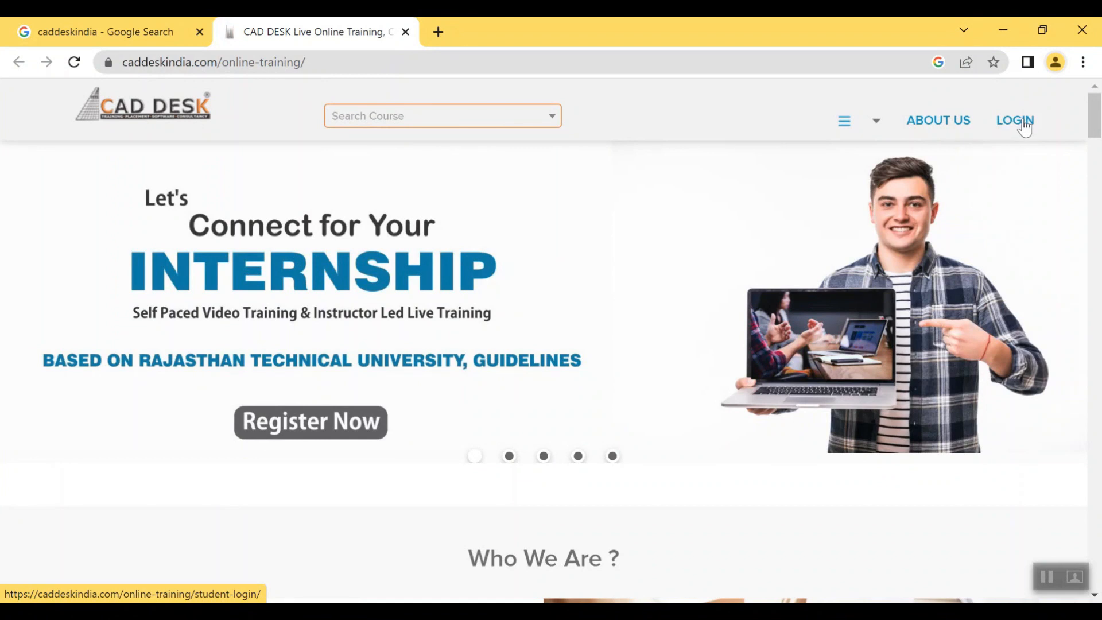
click(1015, 121)
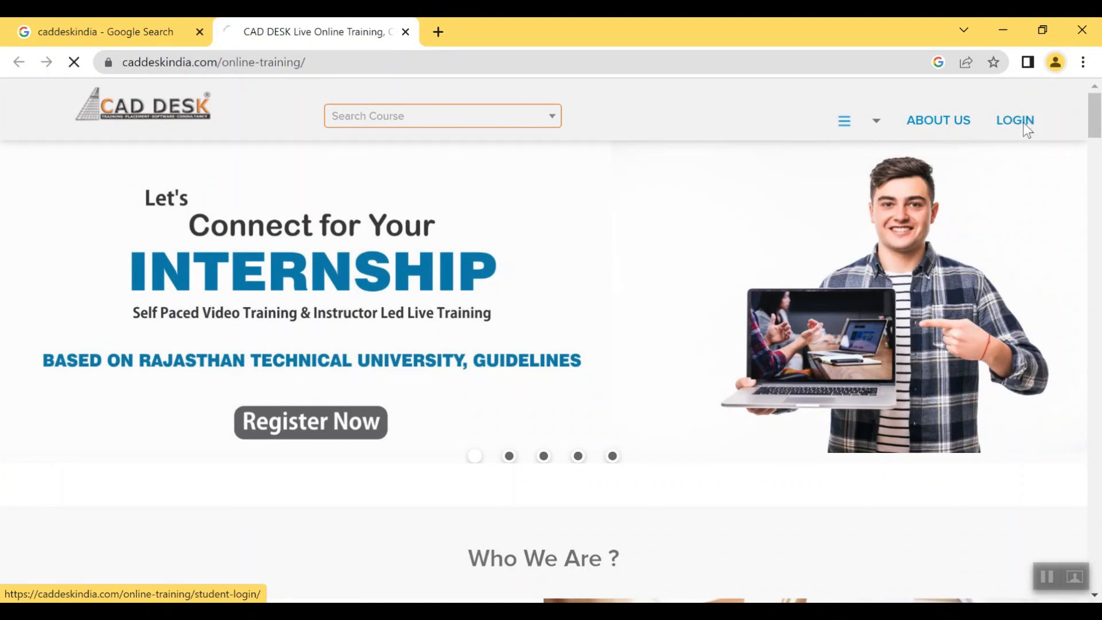
click(1014, 120)
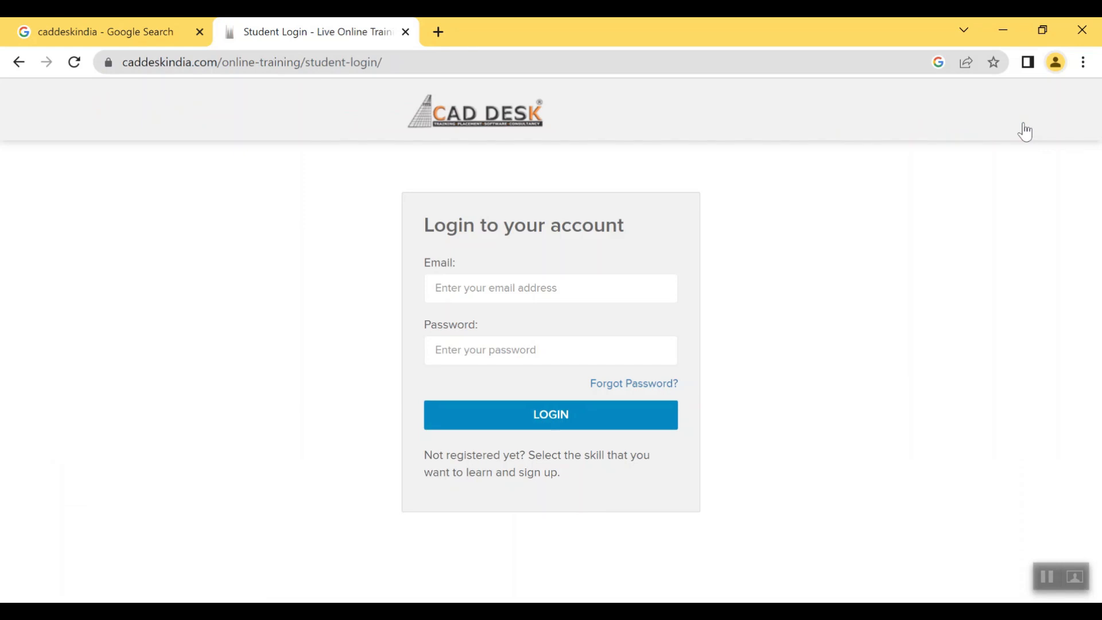
click(550, 415)
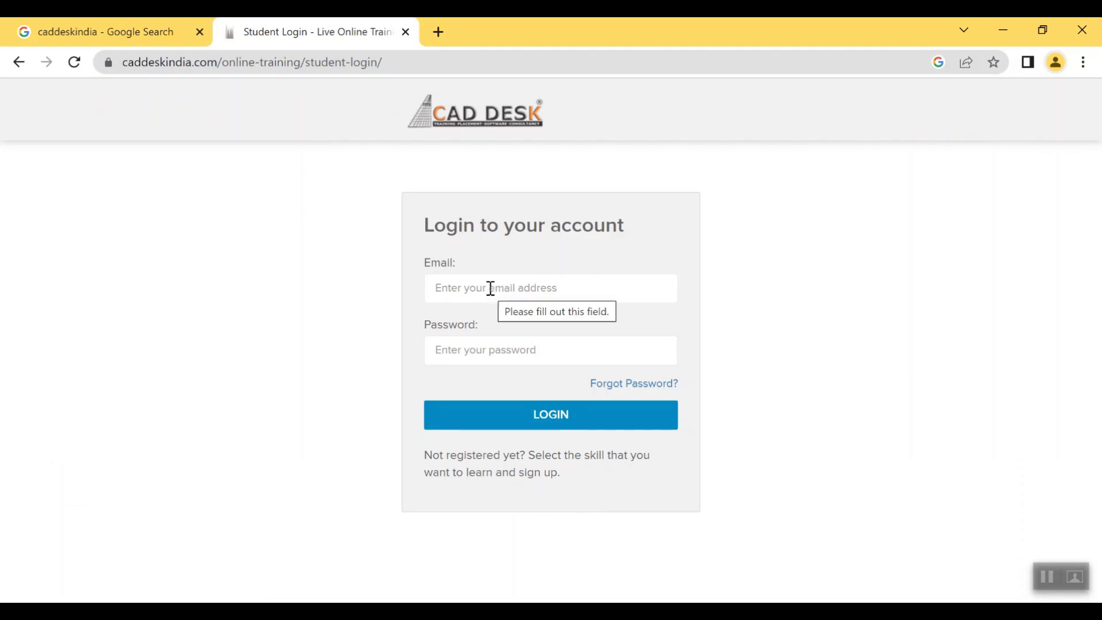
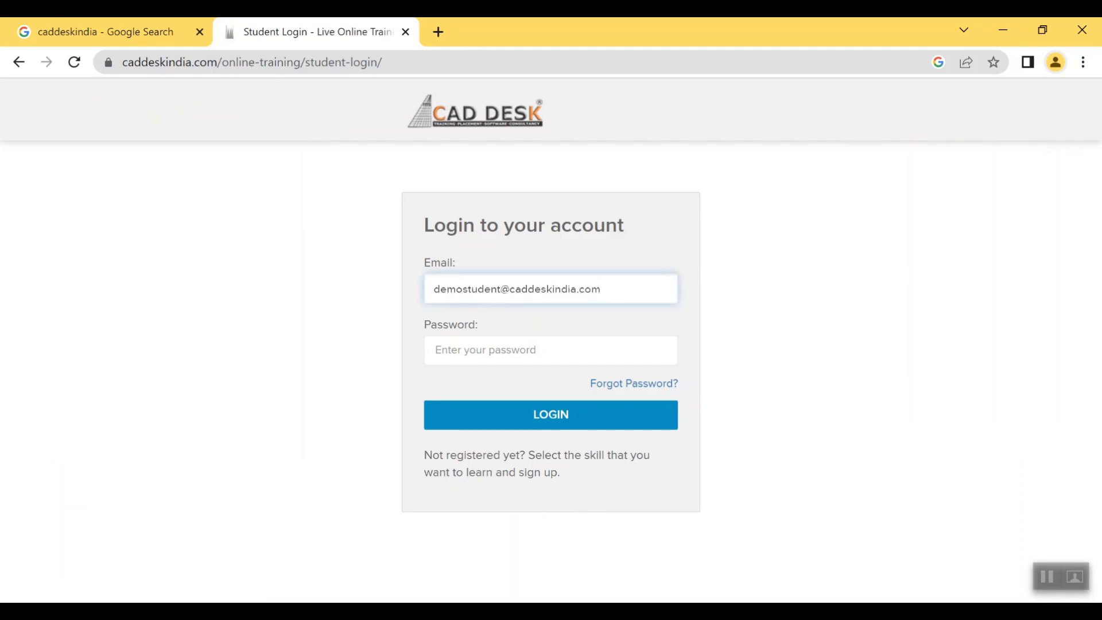
text(••••)
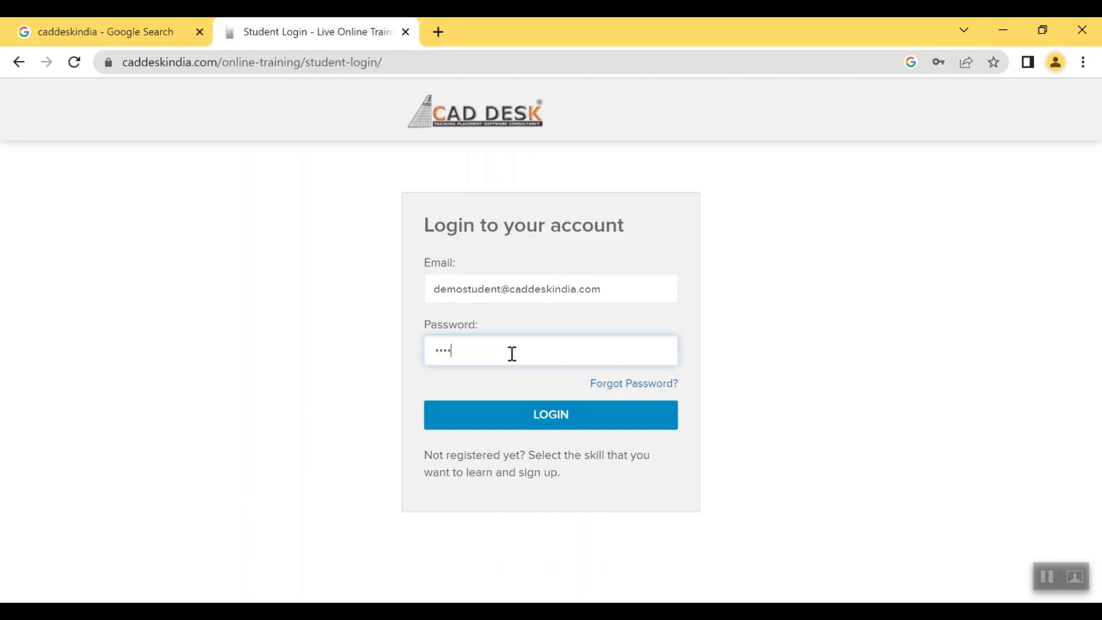
click(550, 415)
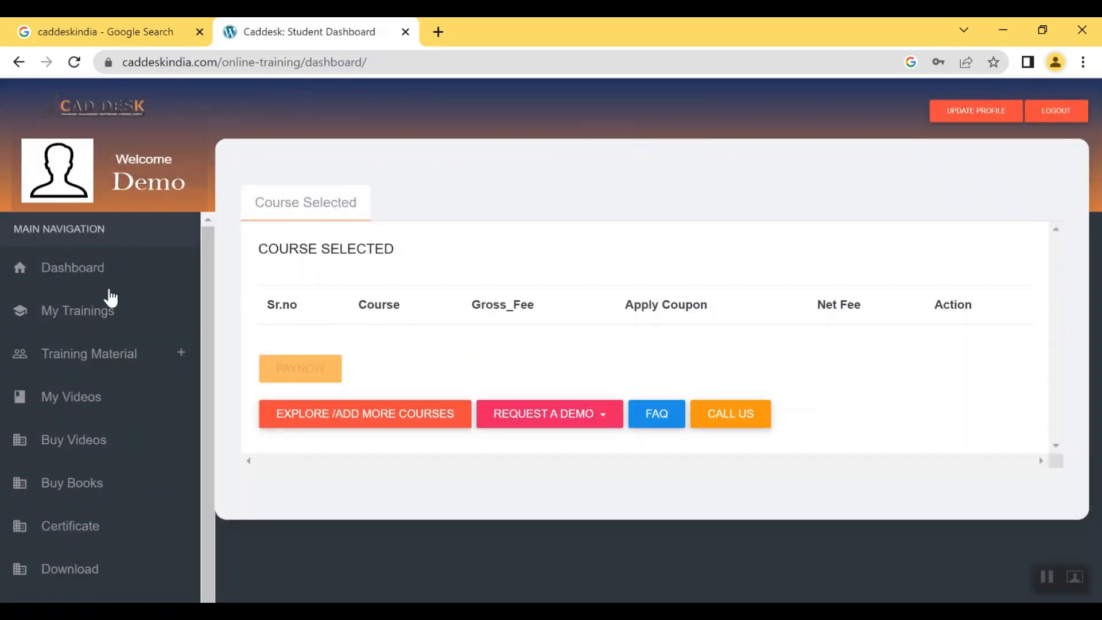
mouse_move(68, 276)
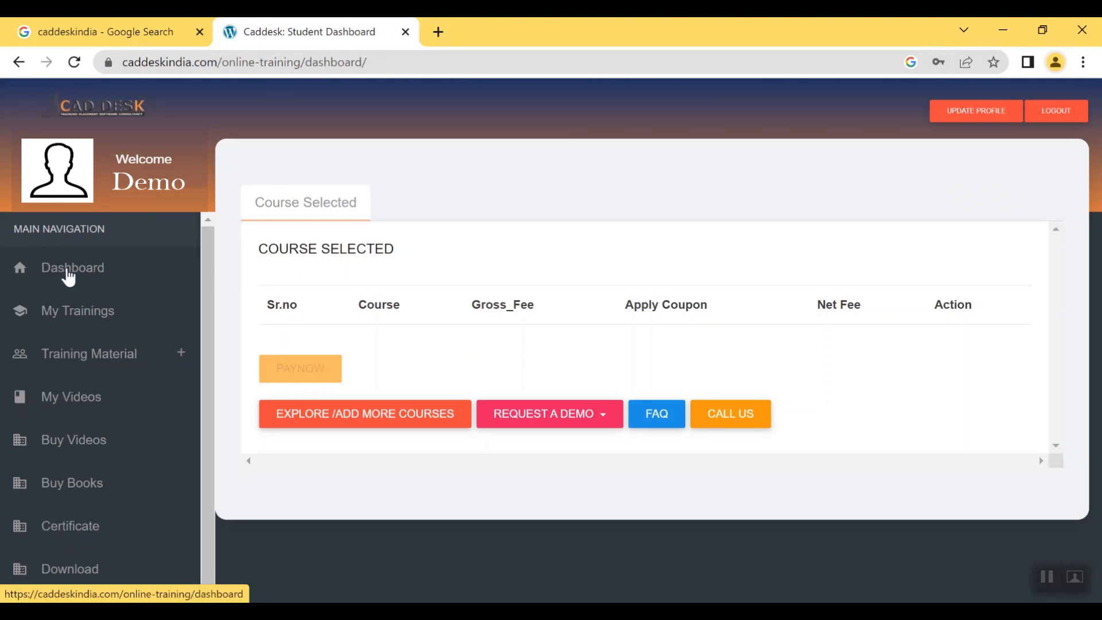
mouse_move(74, 277)
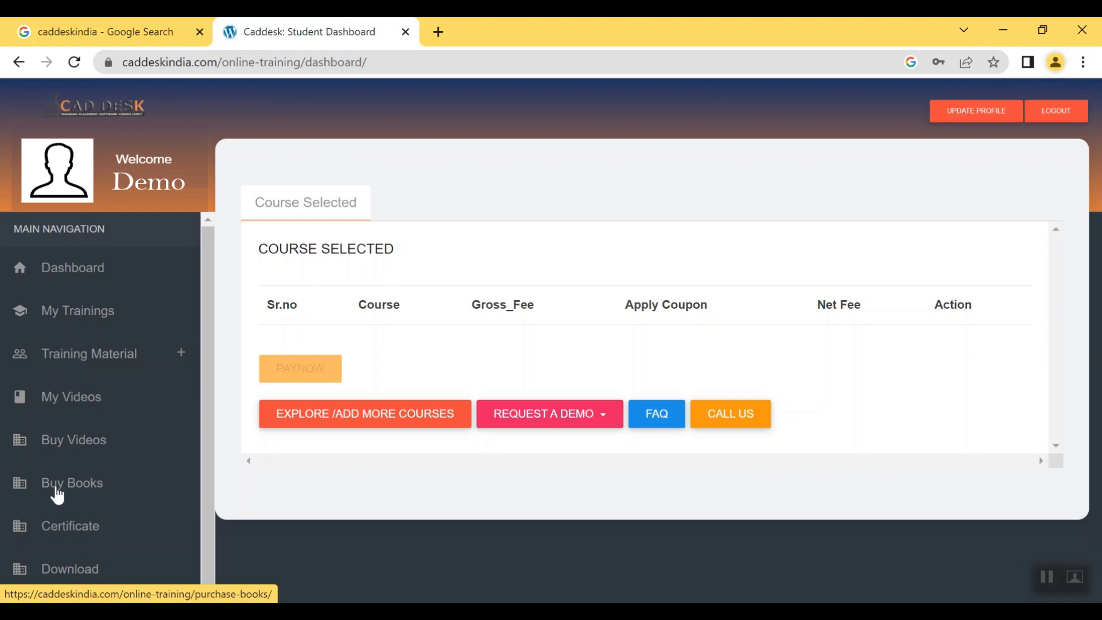
mouse_move(93, 541)
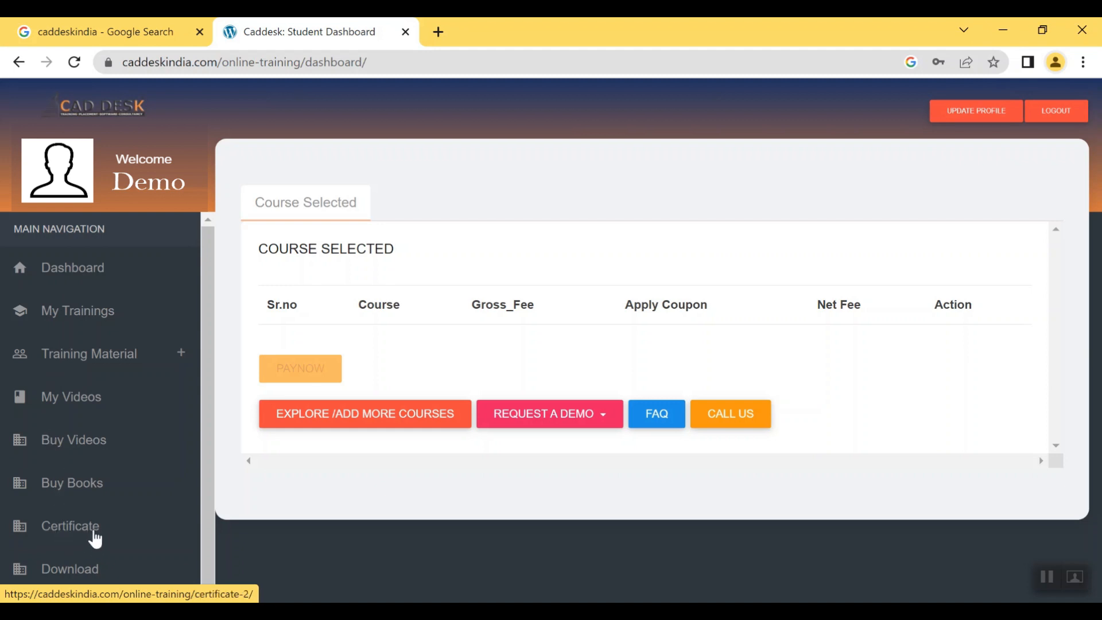
- Follow the Certificate page's Feedback First requirement to the Solidworks row's Feedback link
click(70, 526)
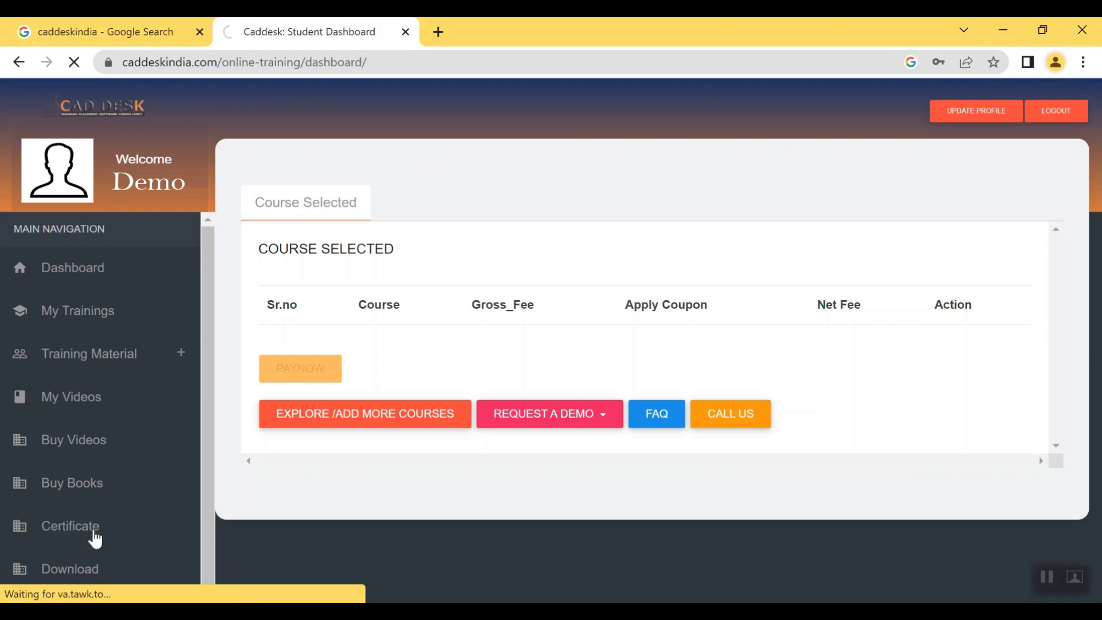
click(70, 525)
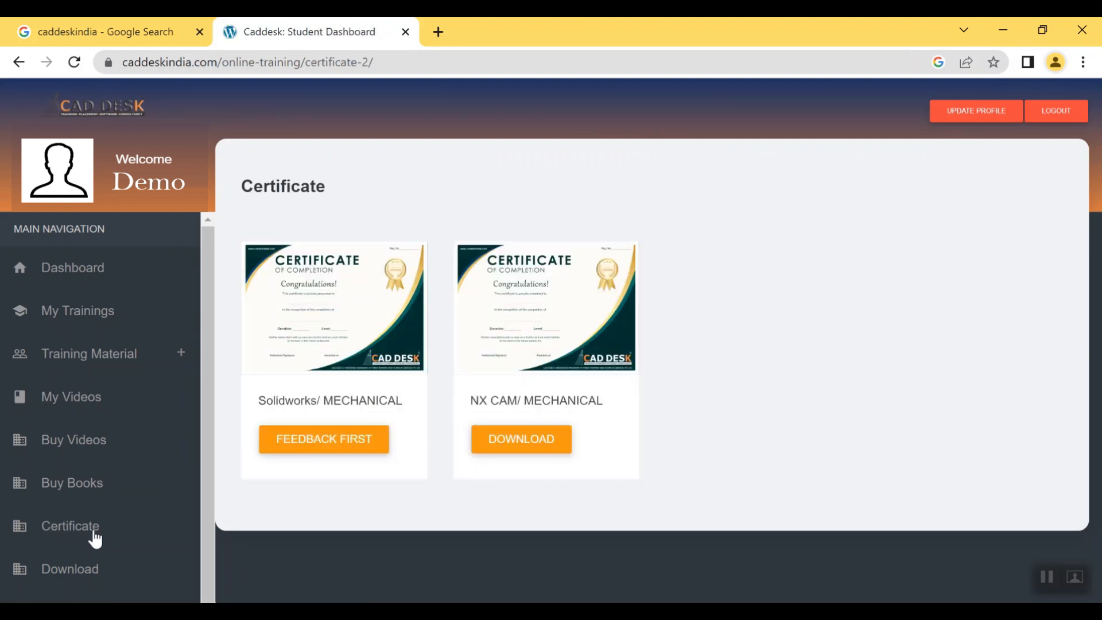
mouse_move(327, 333)
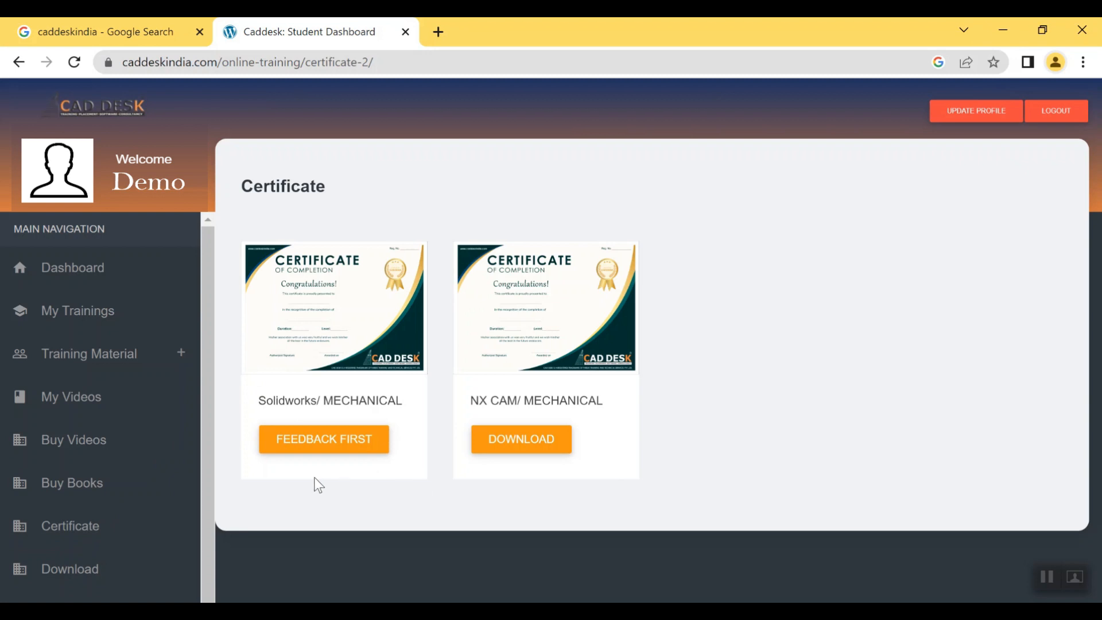
mouse_move(338, 450)
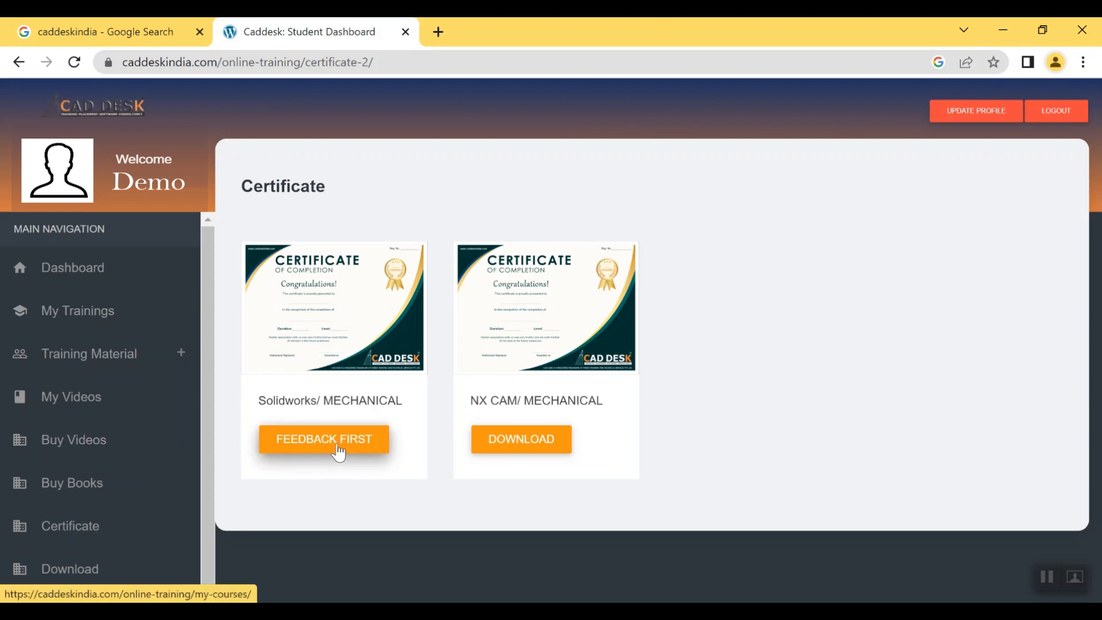
click(325, 439)
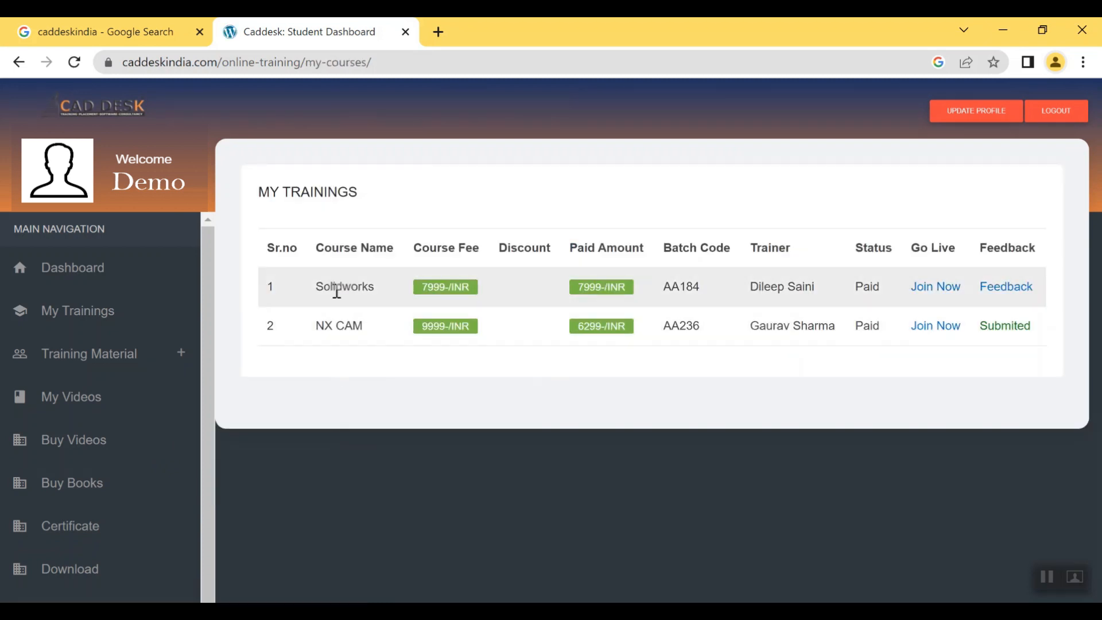
mouse_move(993, 295)
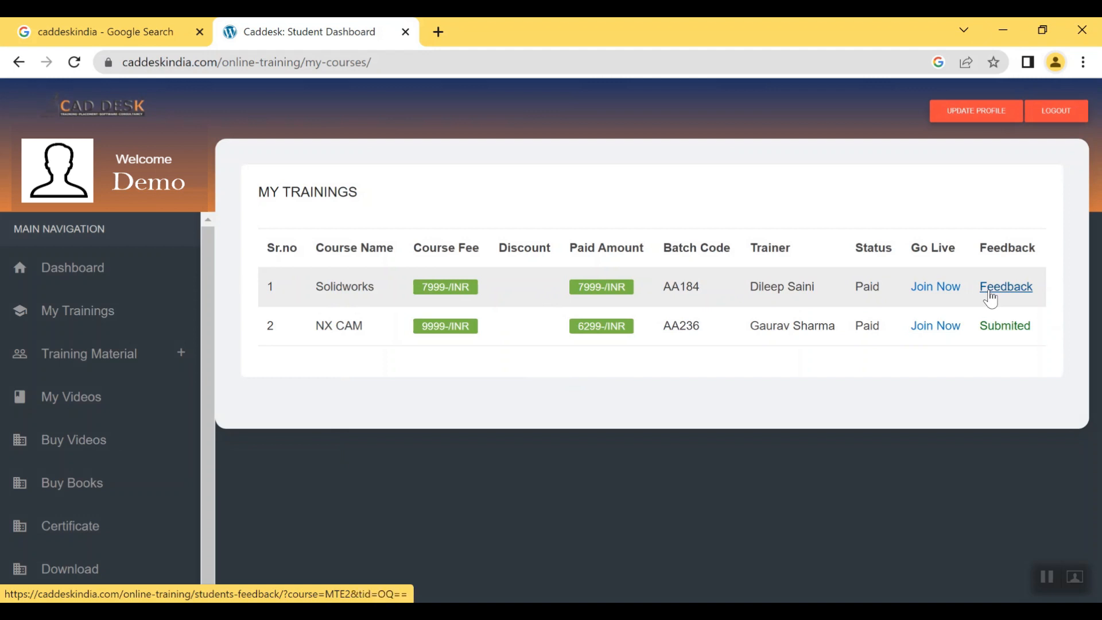
click(1005, 287)
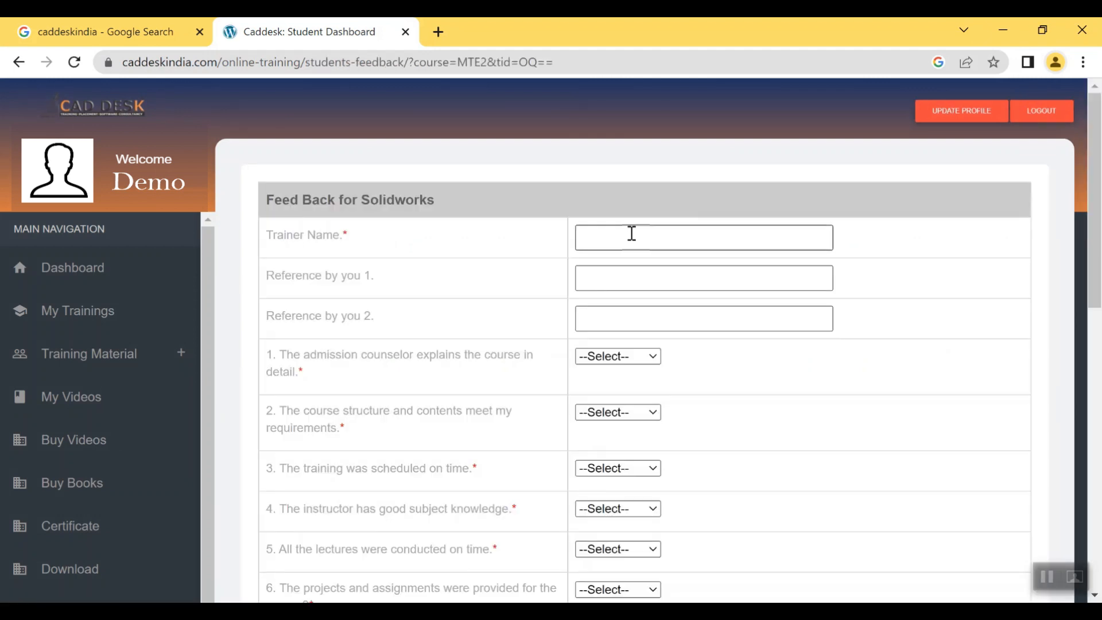
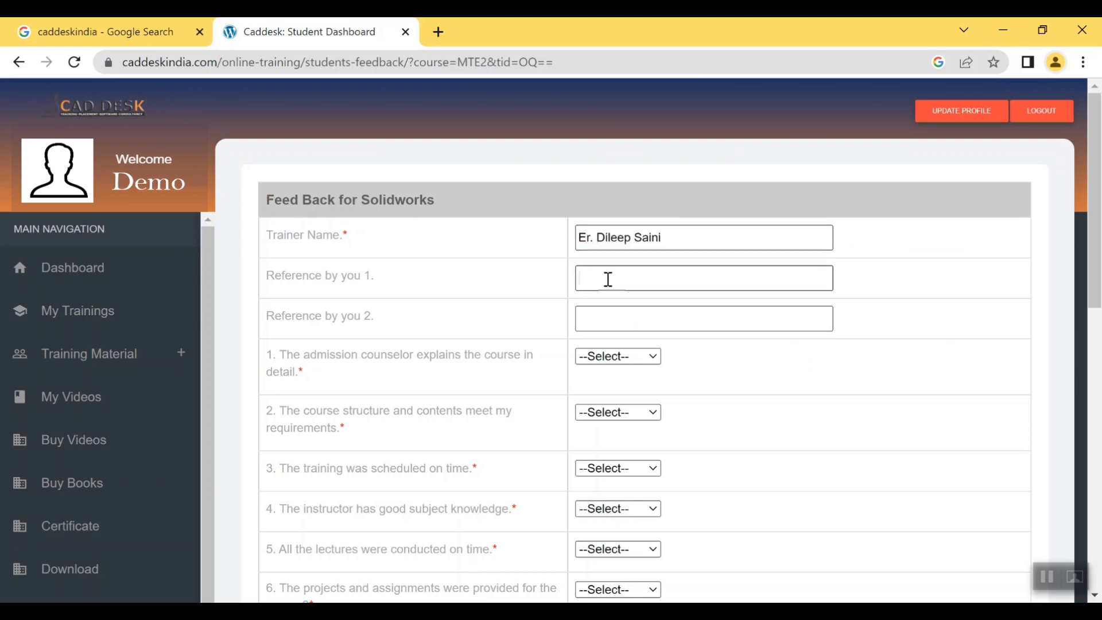
text(NA)
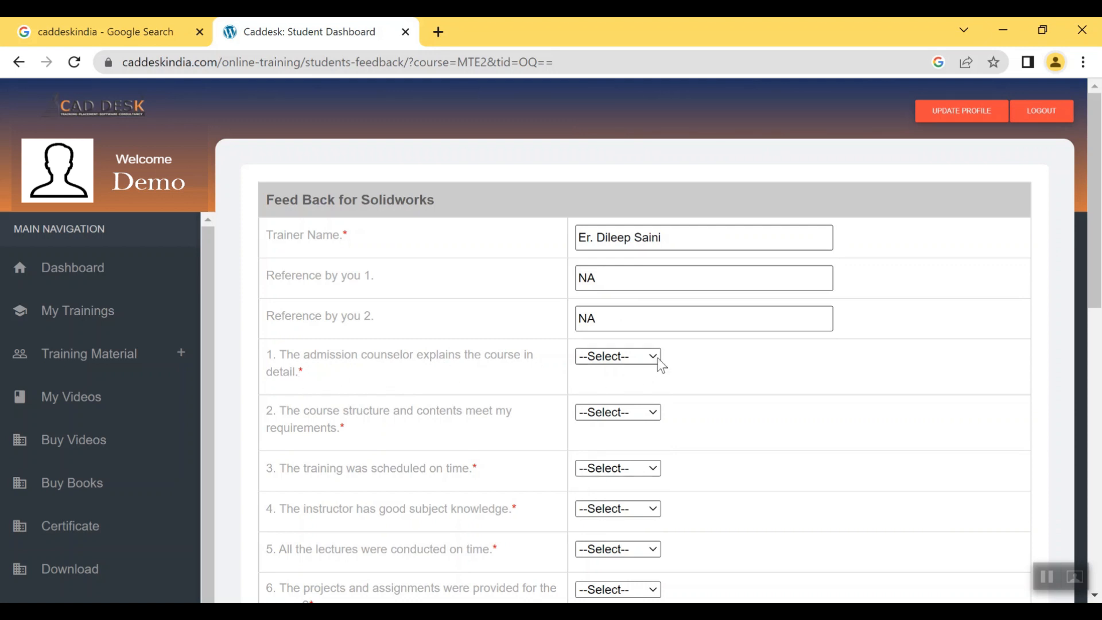
click(618, 356)
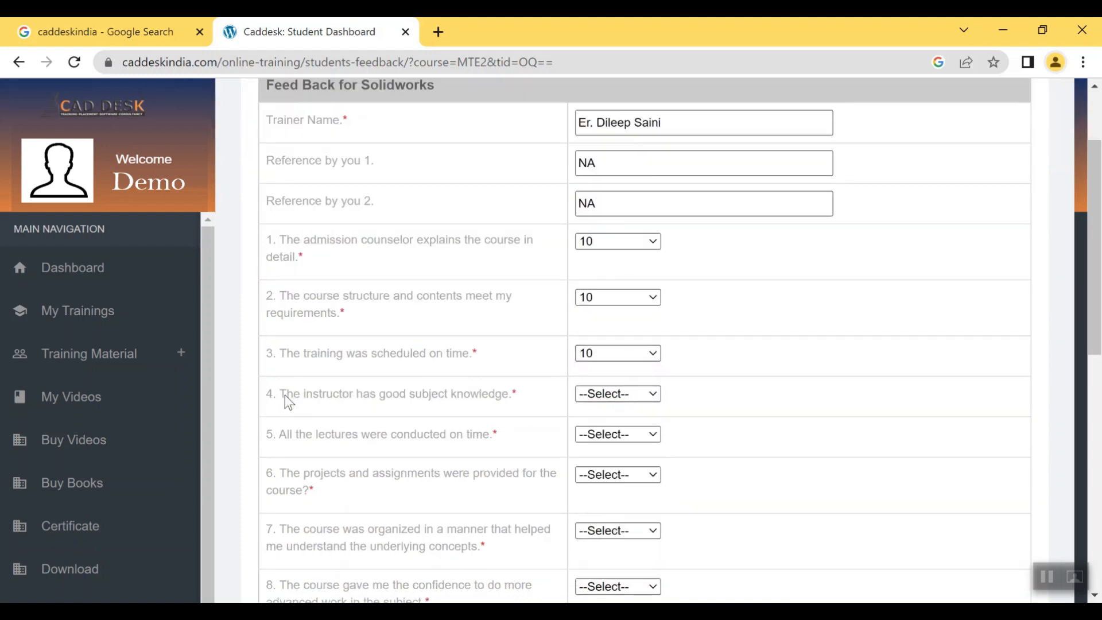
click(616, 393)
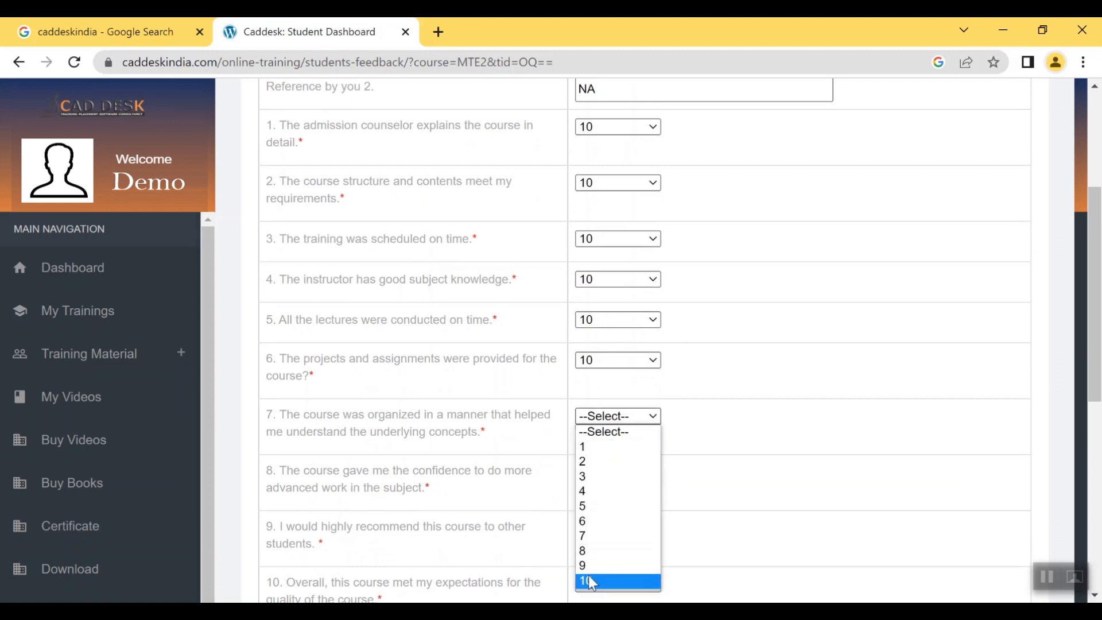
click(584, 580)
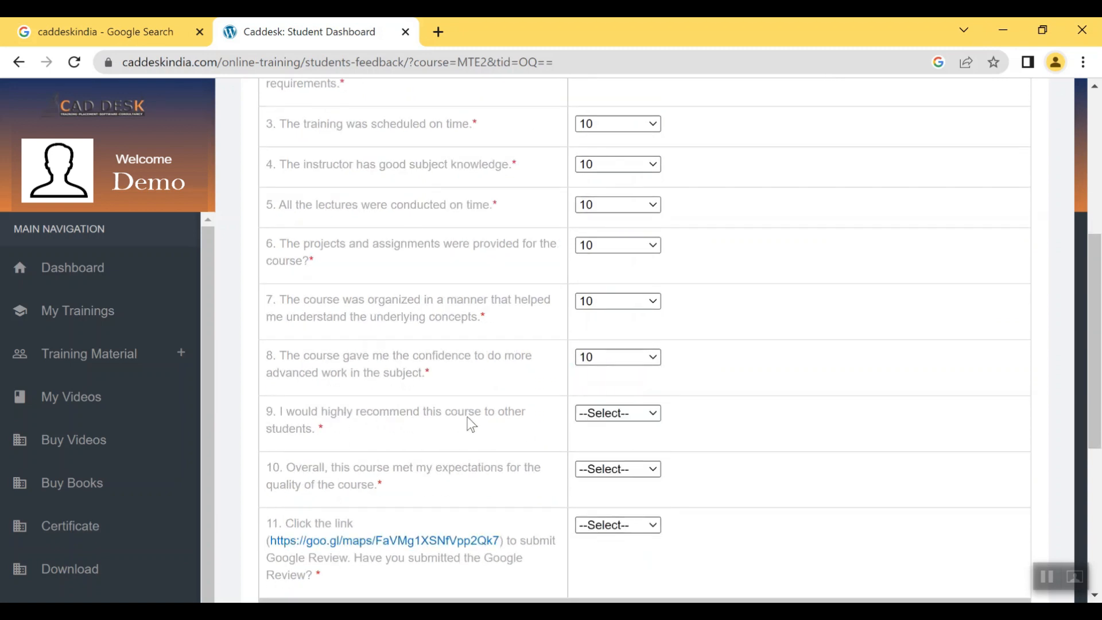
click(617, 412)
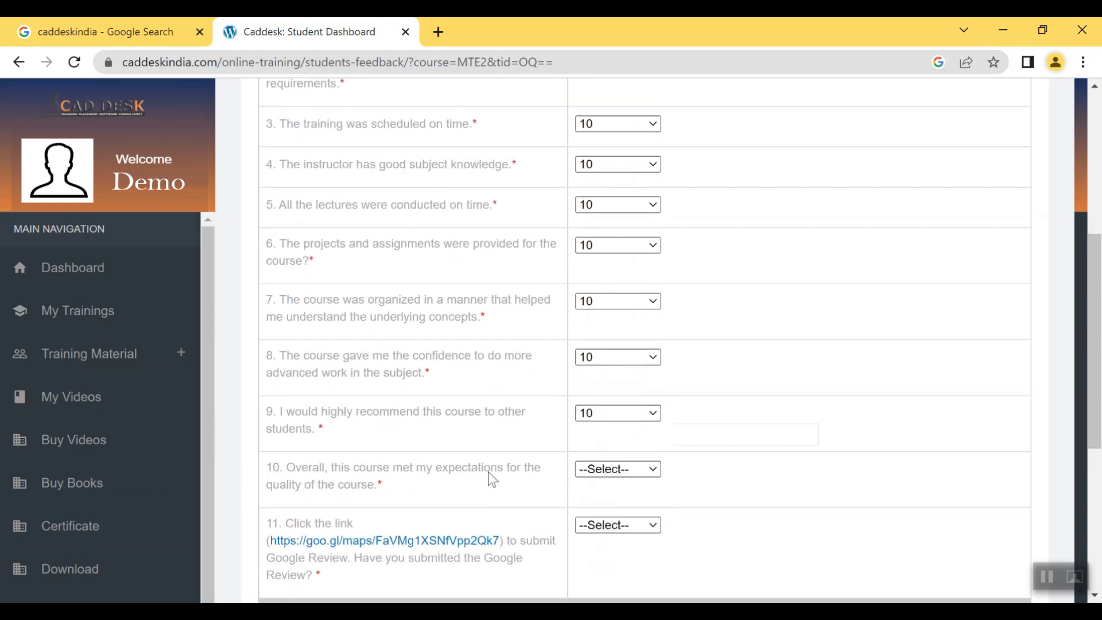
scroll(down, 3)
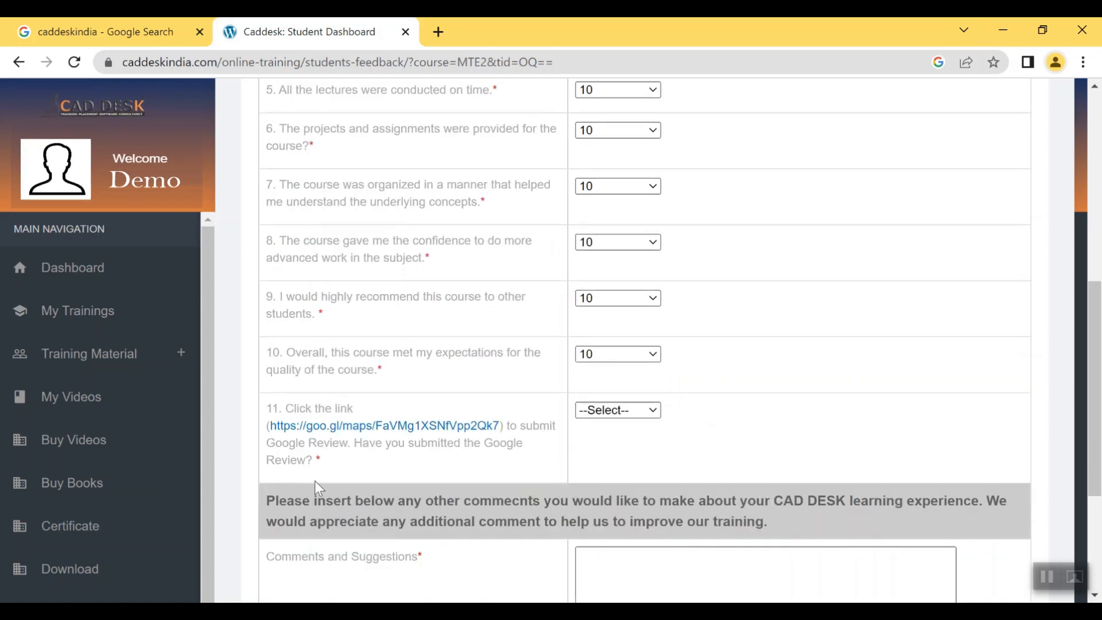
mouse_move(319, 431)
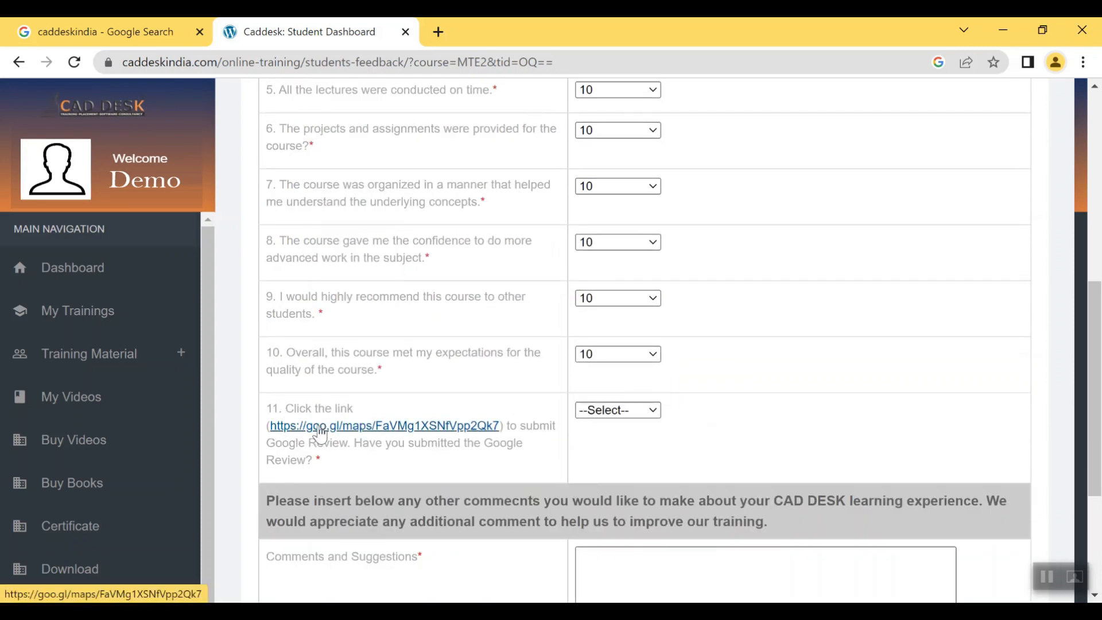
mouse_move(345, 437)
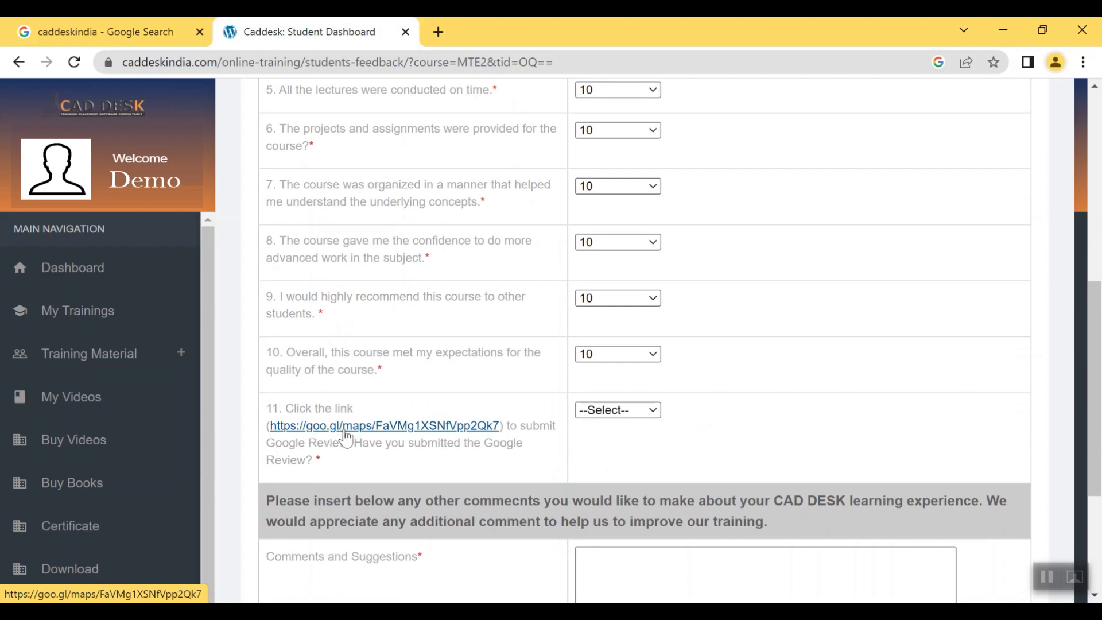
mouse_move(365, 436)
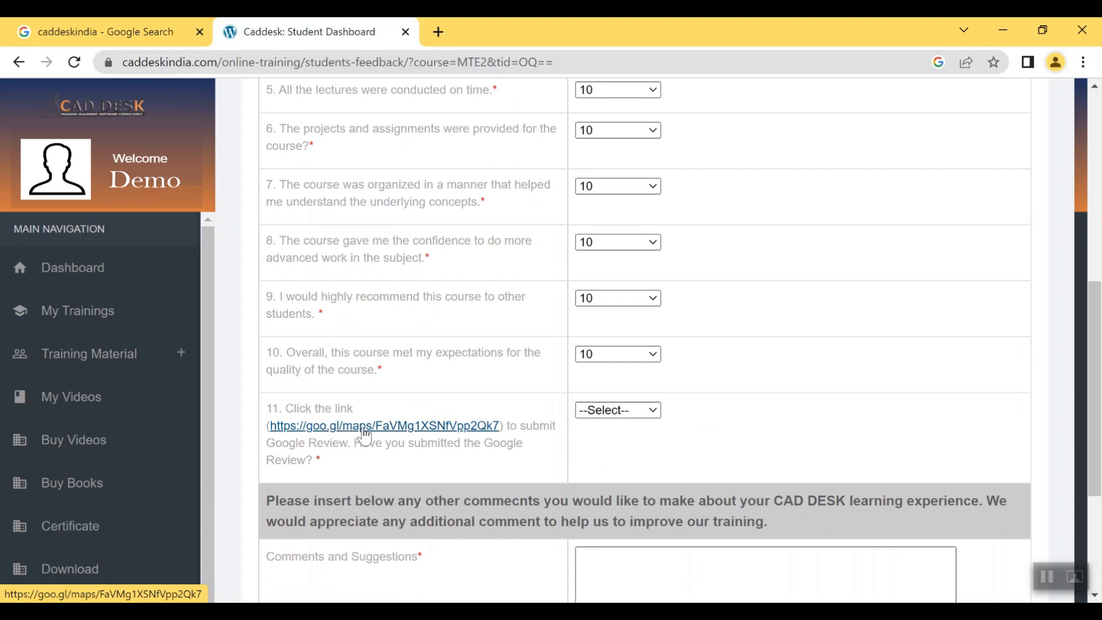
- View CAD Desk's Google Maps reviews (4.7 stars, 963 reviews), then close the Maps tab
click(358, 426)
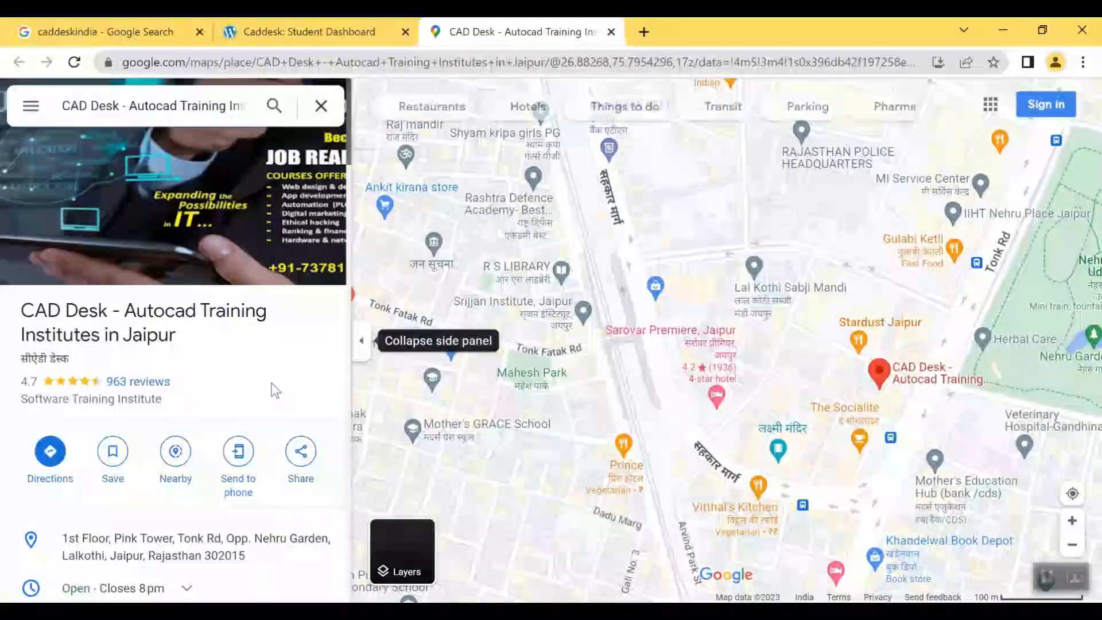
click(138, 380)
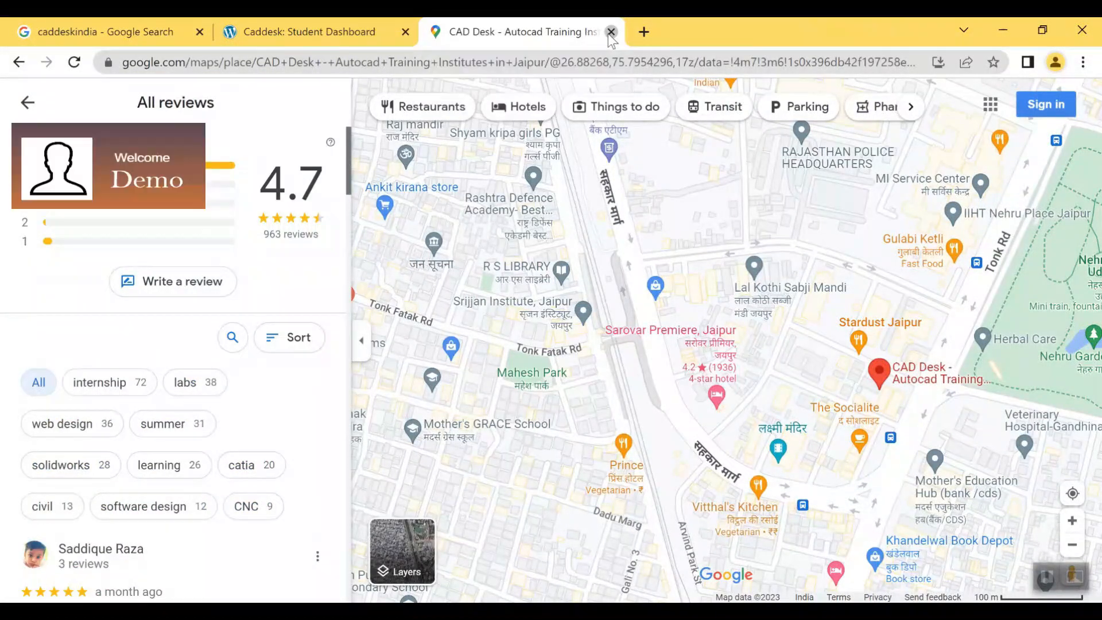
click(612, 31)
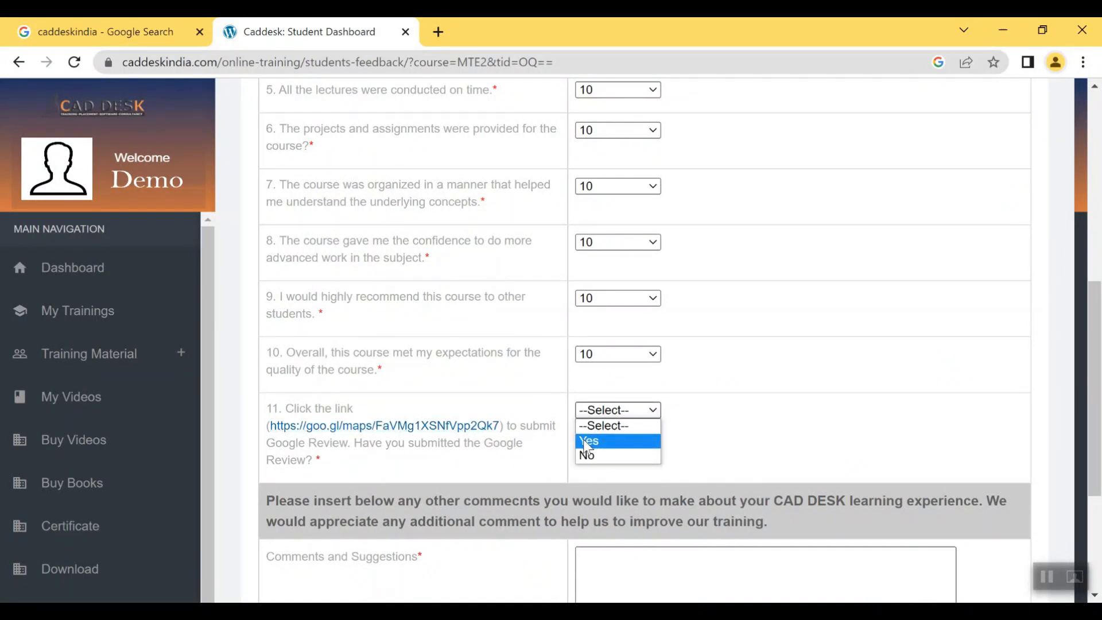
- Answer Yes to question 11, enter 'All Good' and 'Excellent', and submit the form
click(590, 440)
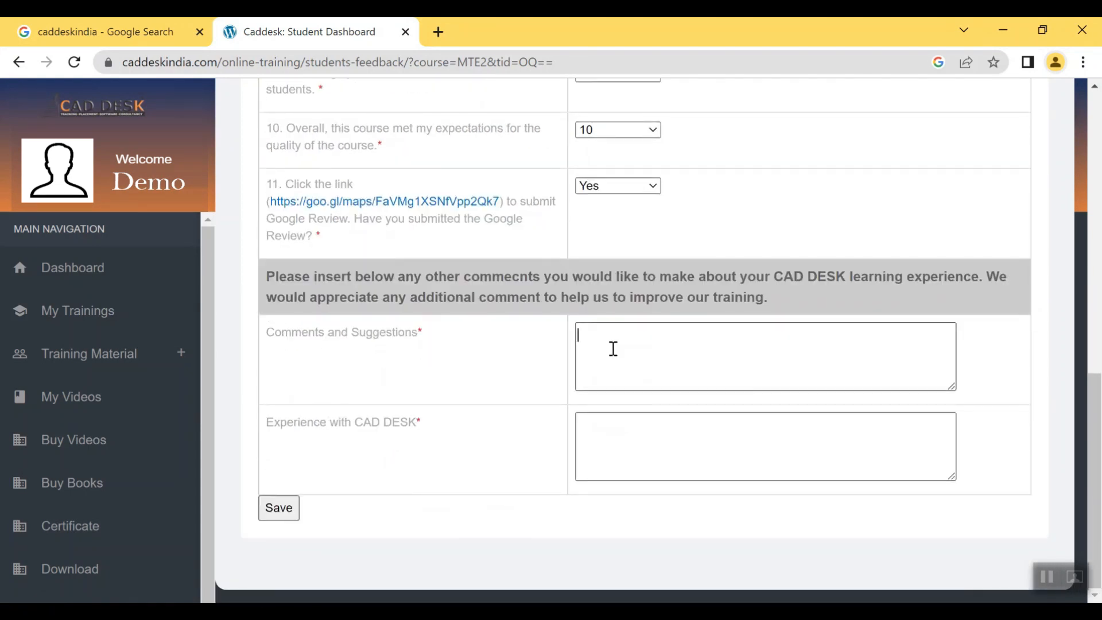
text(All)
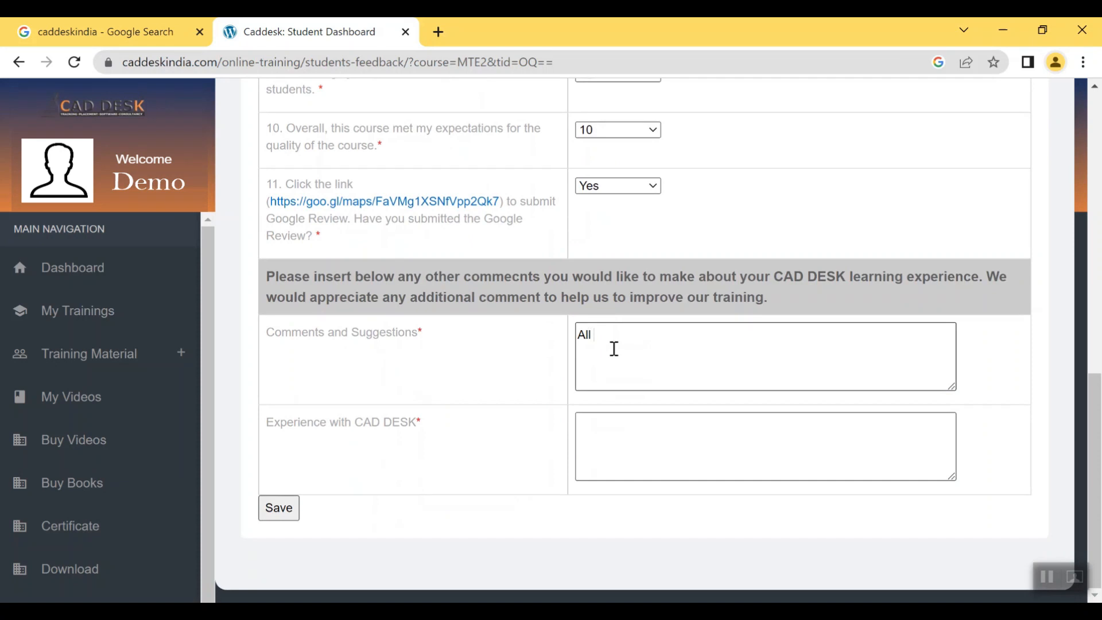
text(Good)
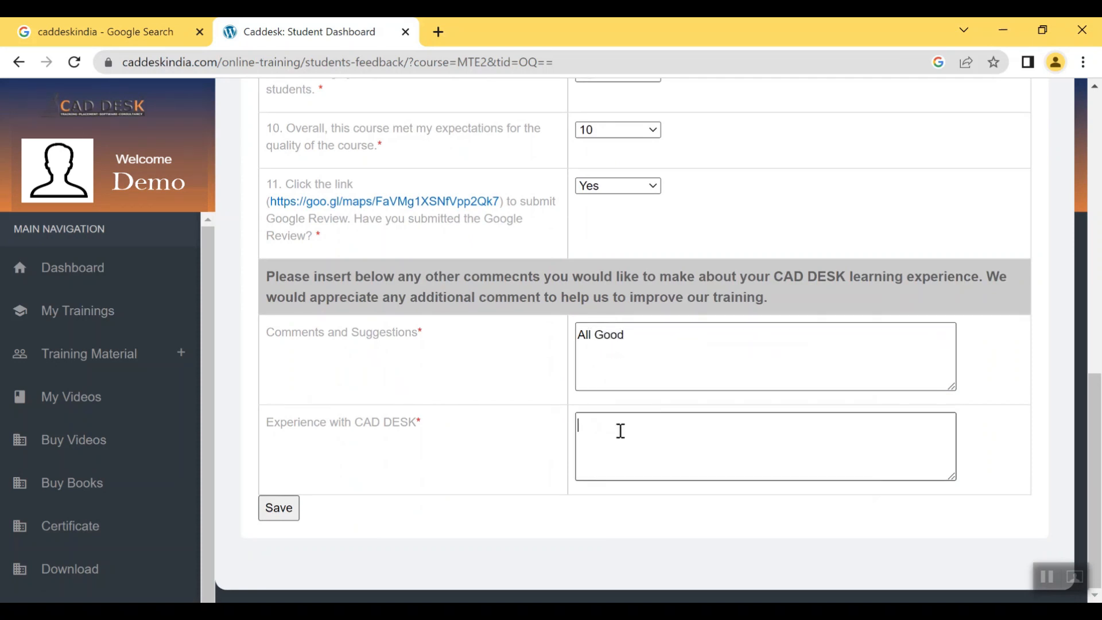
text(Exce)
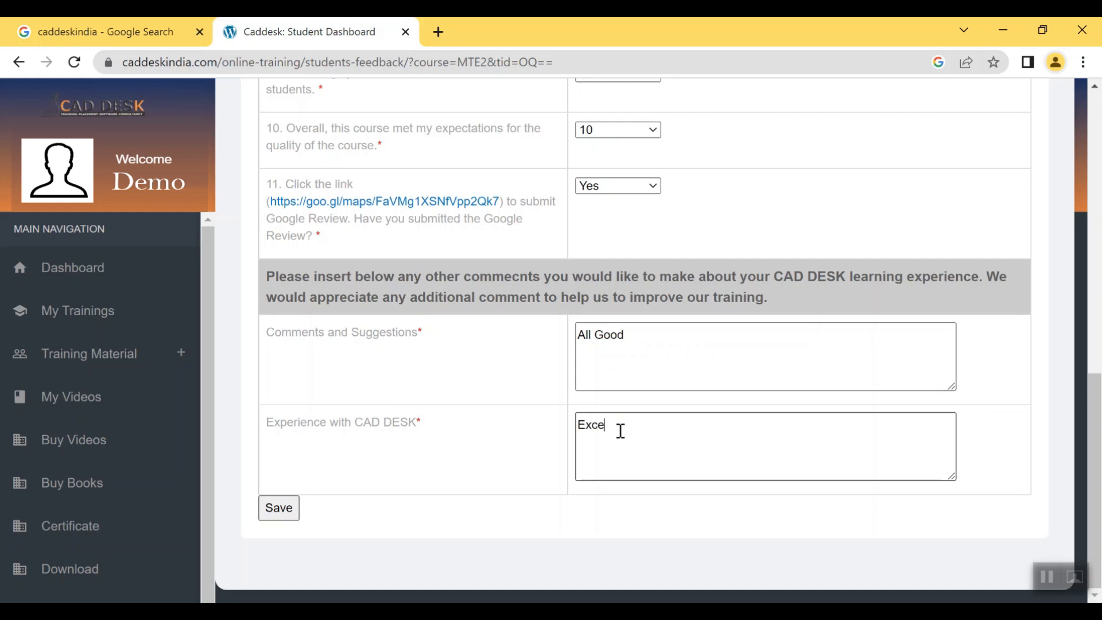
text(llent)
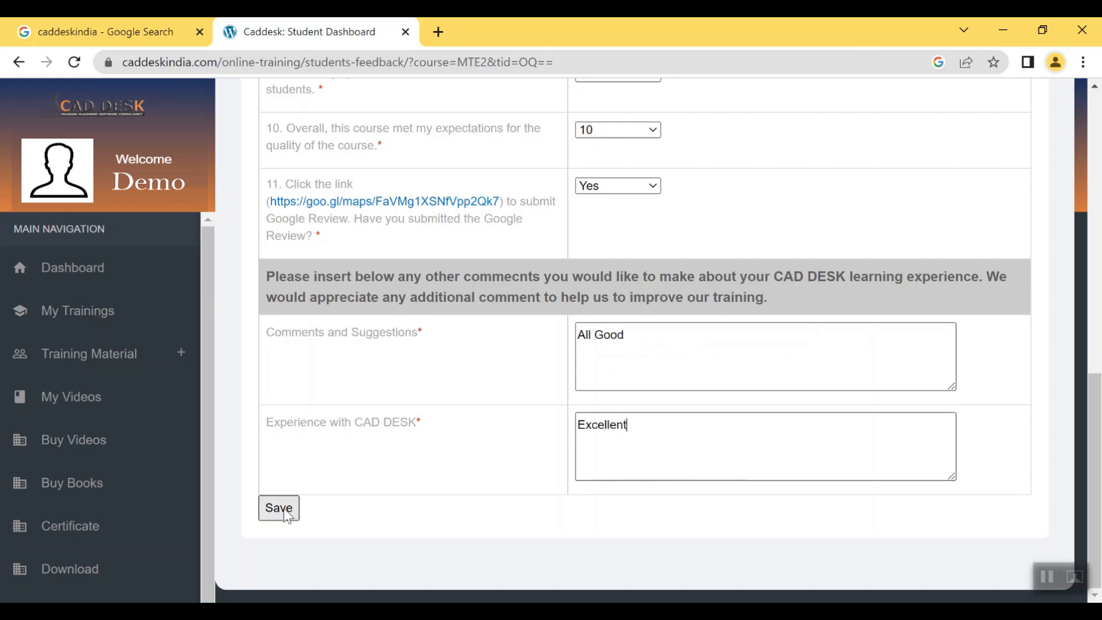
click(279, 509)
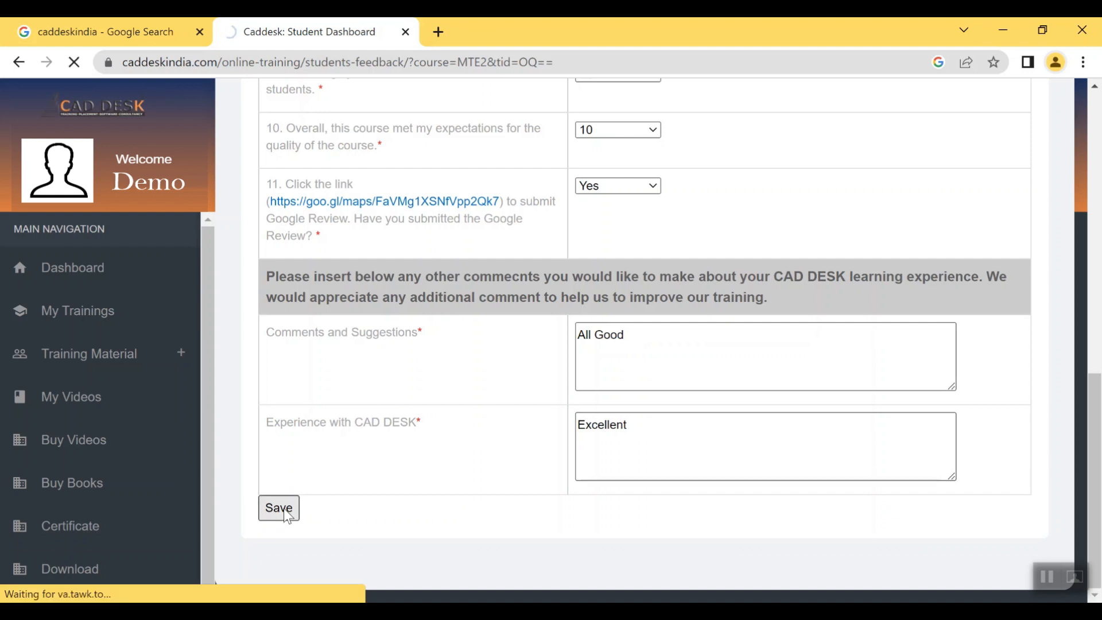
- Open the NX CAM certificate PDF and save it to the Downloads folder
click(279, 507)
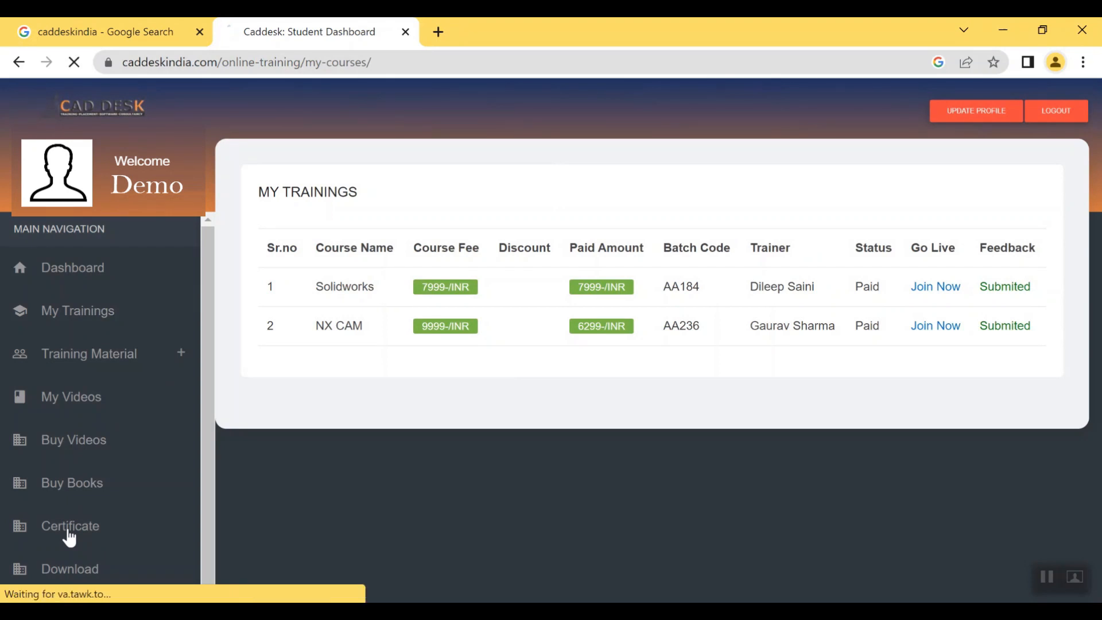
click(70, 525)
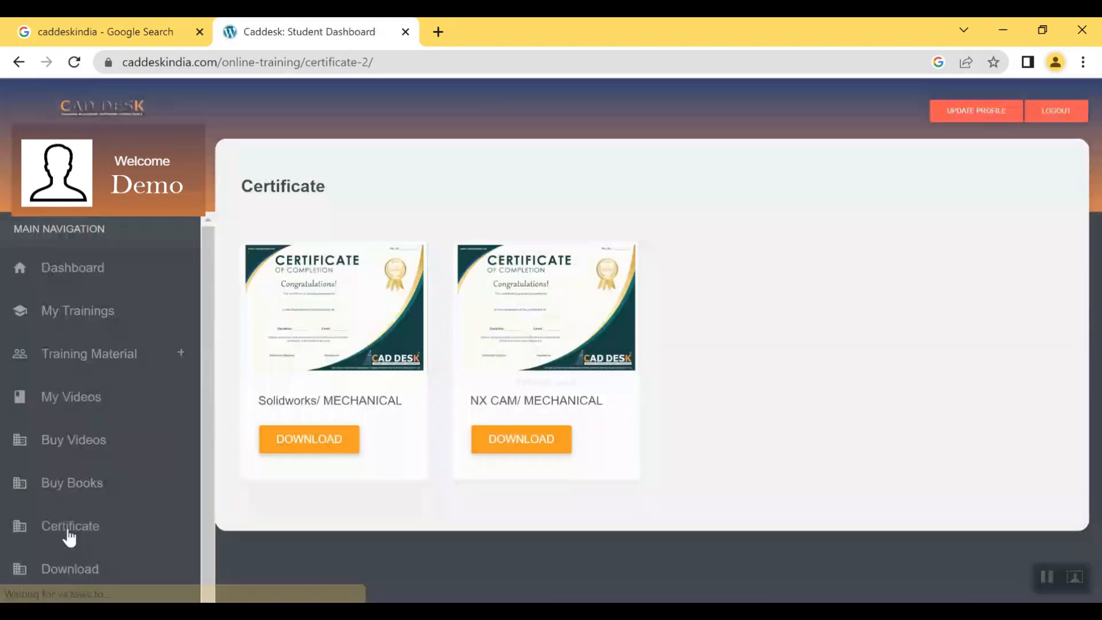
mouse_move(295, 444)
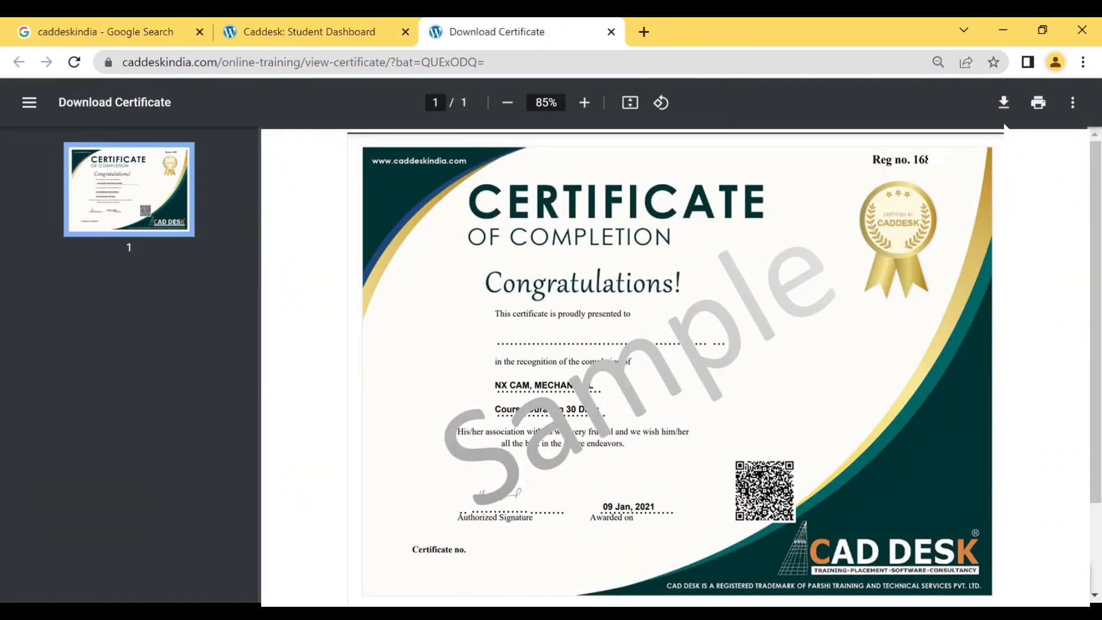
mouse_move(1003, 103)
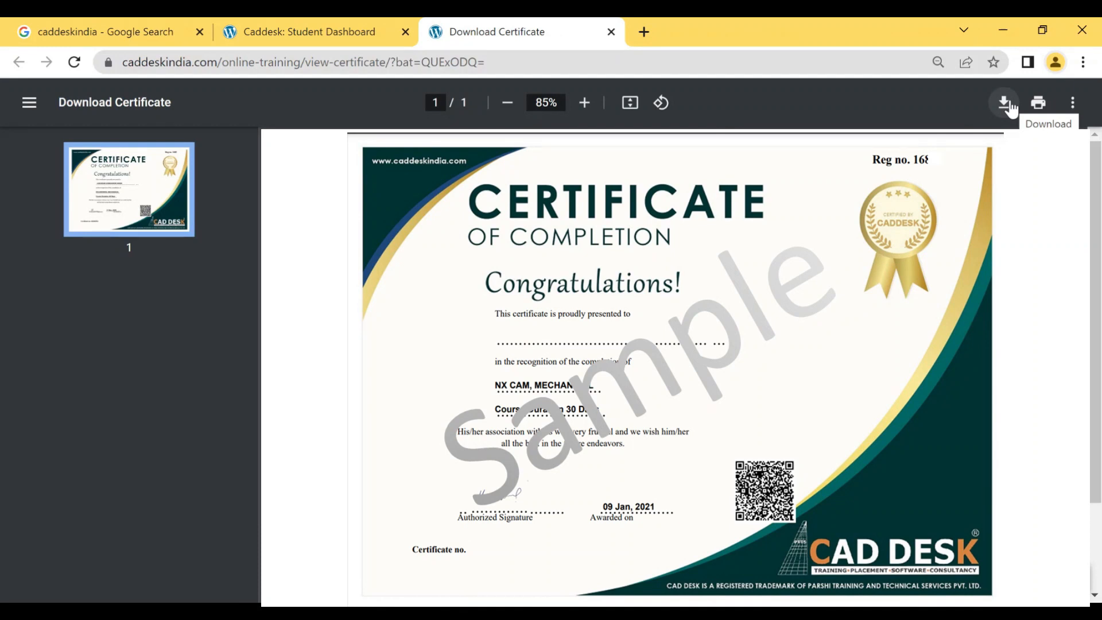
click(1004, 103)
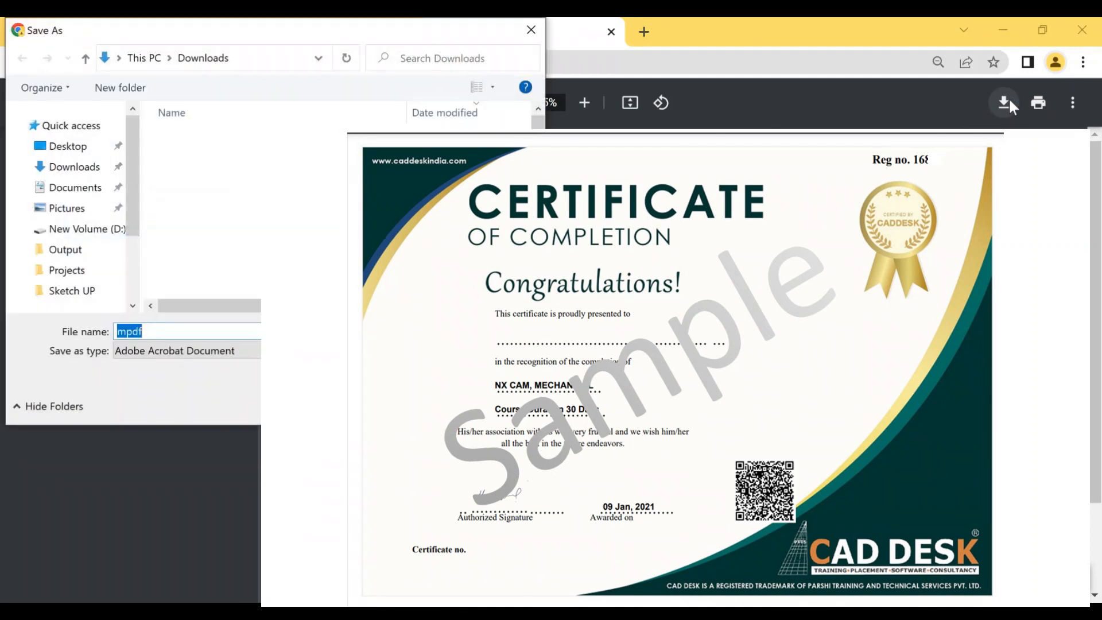
click(73, 167)
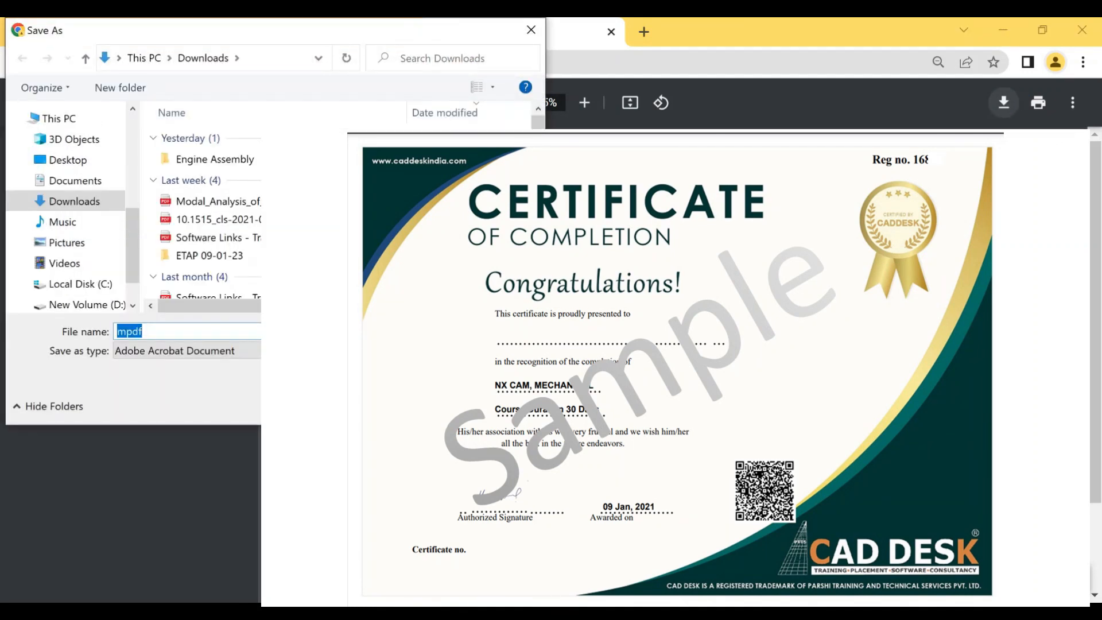